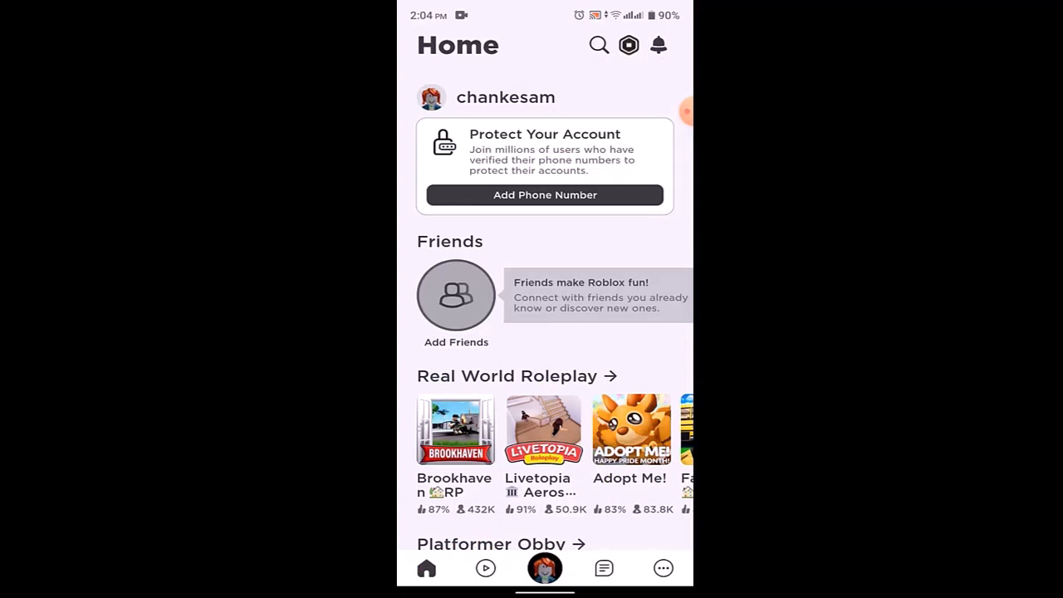
Scroll down Roblox's Home page before leaving for the phone's home screen
{"action": "scroll", "scroll_direction": "down", "scroll_amount": 3}
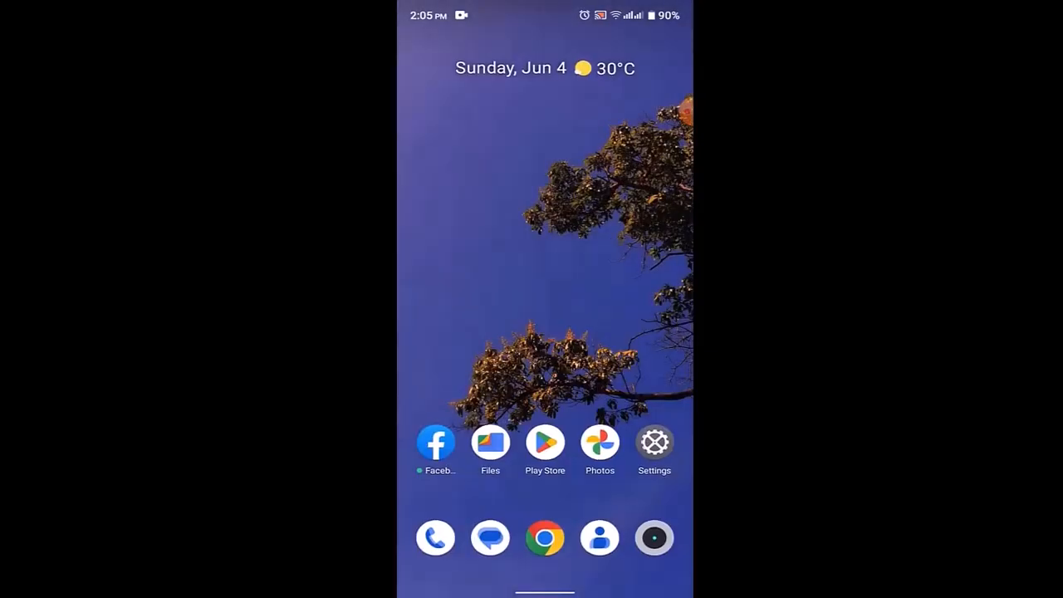
Launch the Play Store and bring up the account menu from the profile avatar
{"action": "left_click", "coordinate": [545, 442]}
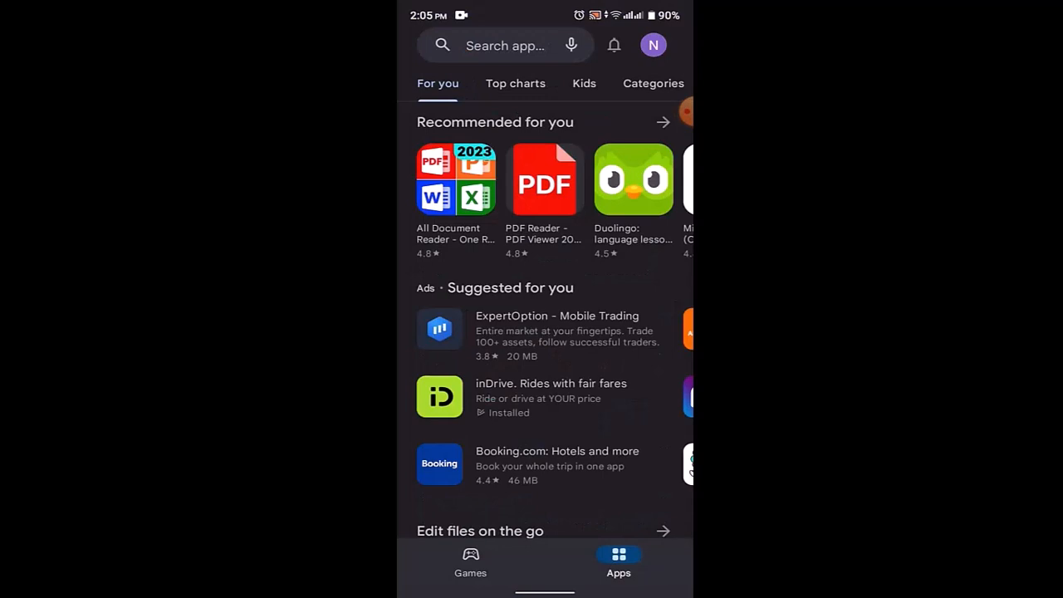
{"action": "left_click", "coordinate": [653, 44]}
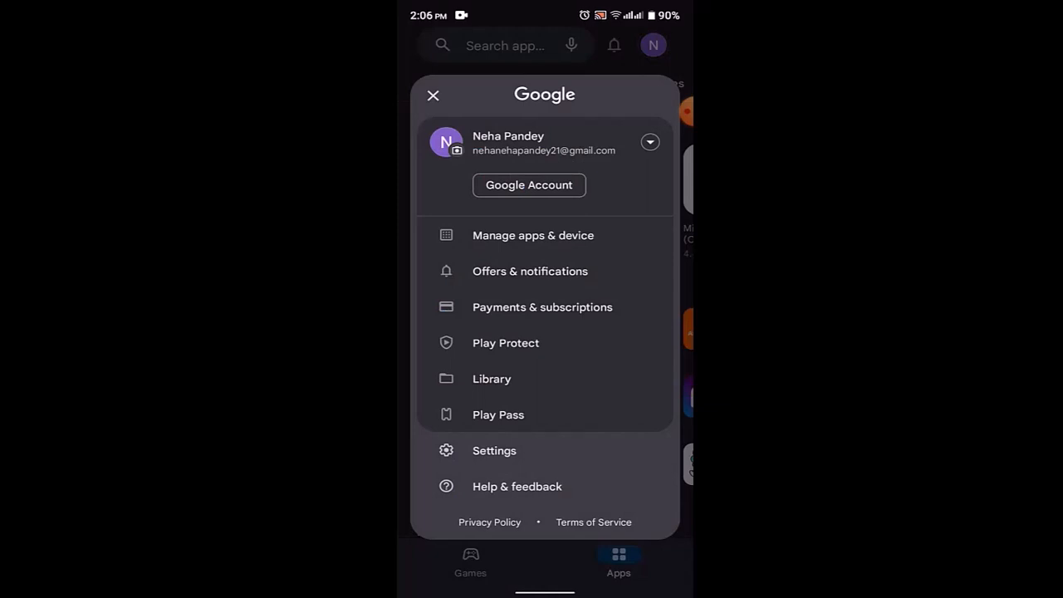
Go to Payments & subscriptions and reach the saved payment methods page
{"action": "left_click", "coordinate": [542, 306]}
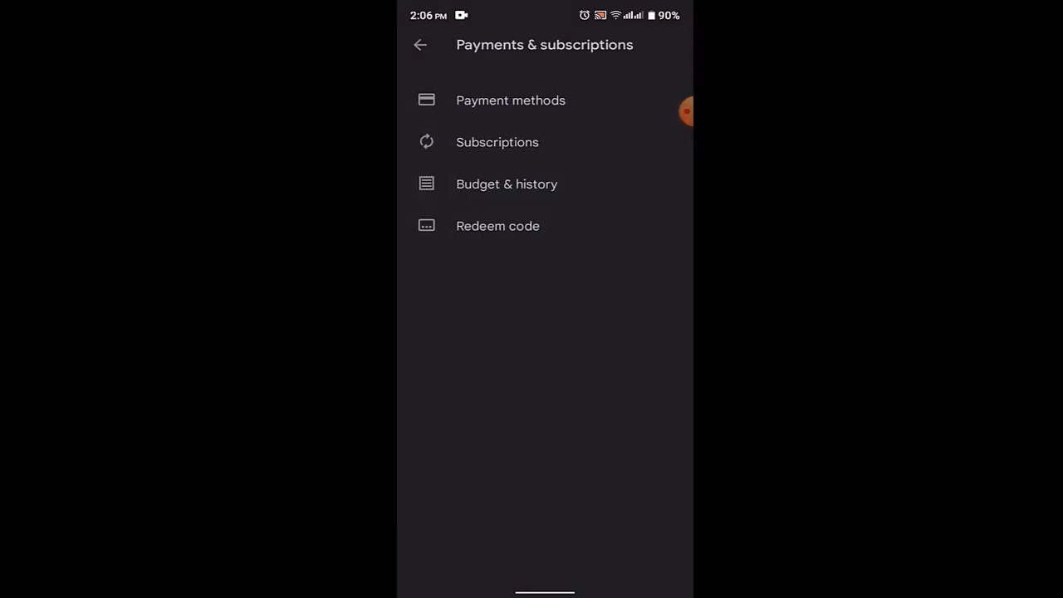
{"action": "left_click", "coordinate": [510, 100]}
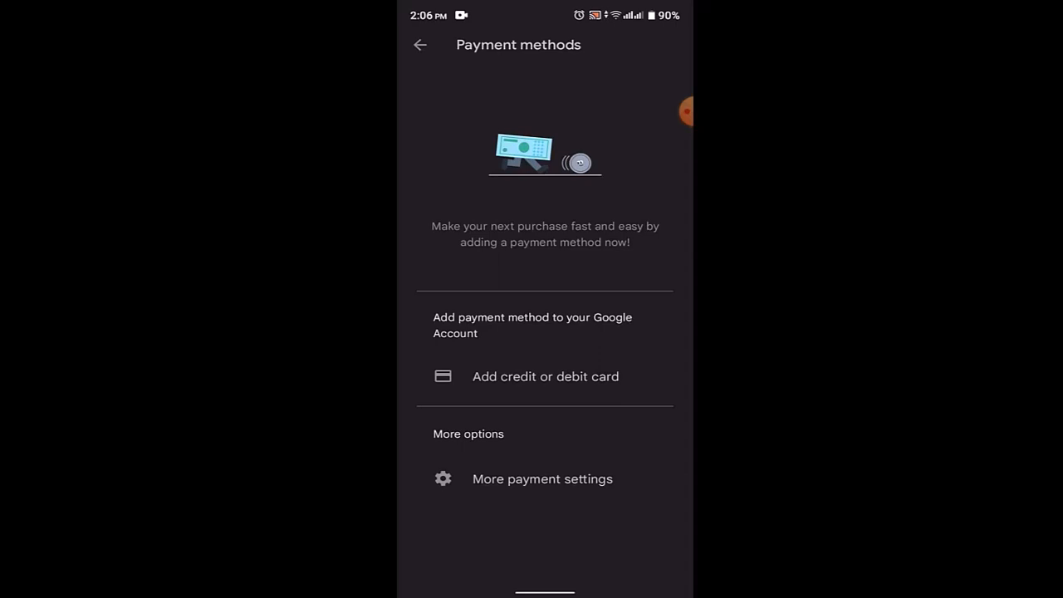
Begin adding a new credit or debit card and enter the first card-number digits
{"action": "left_click", "coordinate": [545, 376]}
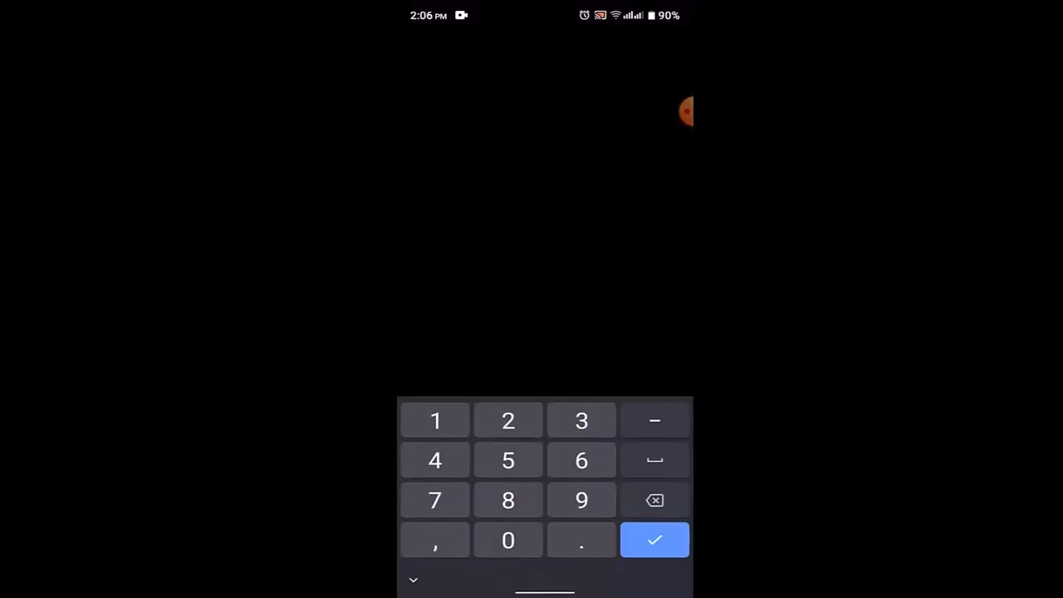
{"action": "left_click", "coordinate": [582, 460]}
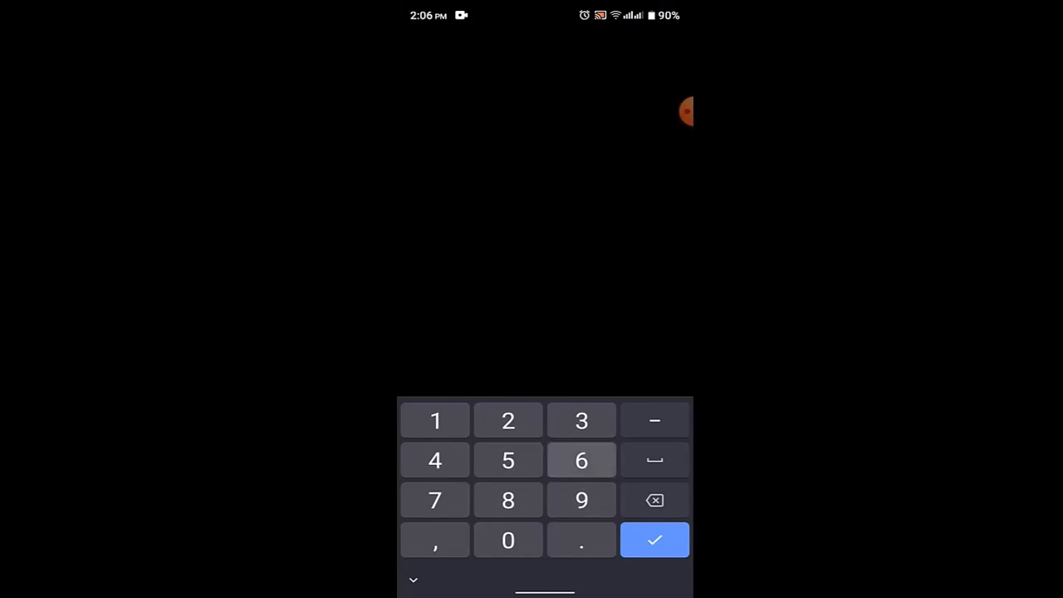
{"action": "left_click", "coordinate": [582, 458]}
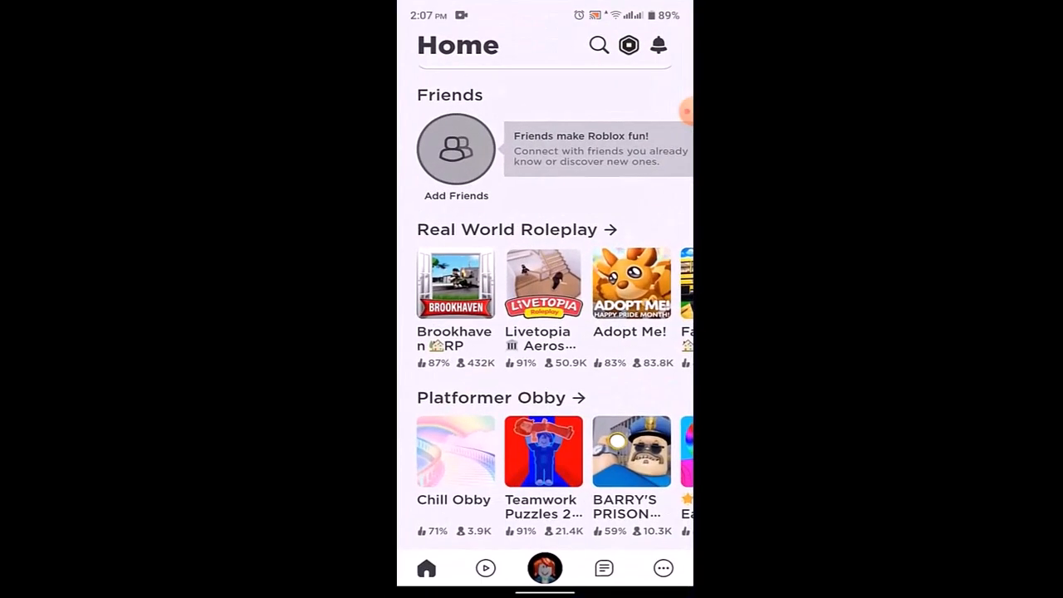
Scroll down Roblox's Home page to the Action list with Blox Fruits and Hide and Seek
{"action": "scroll", "scroll_direction": "down", "scroll_amount": 3}
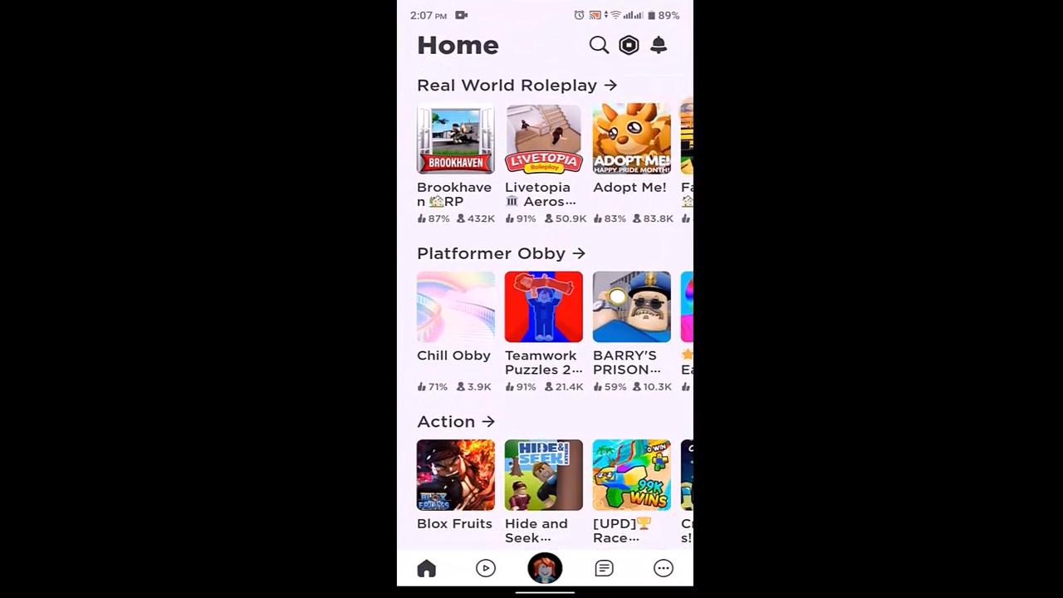